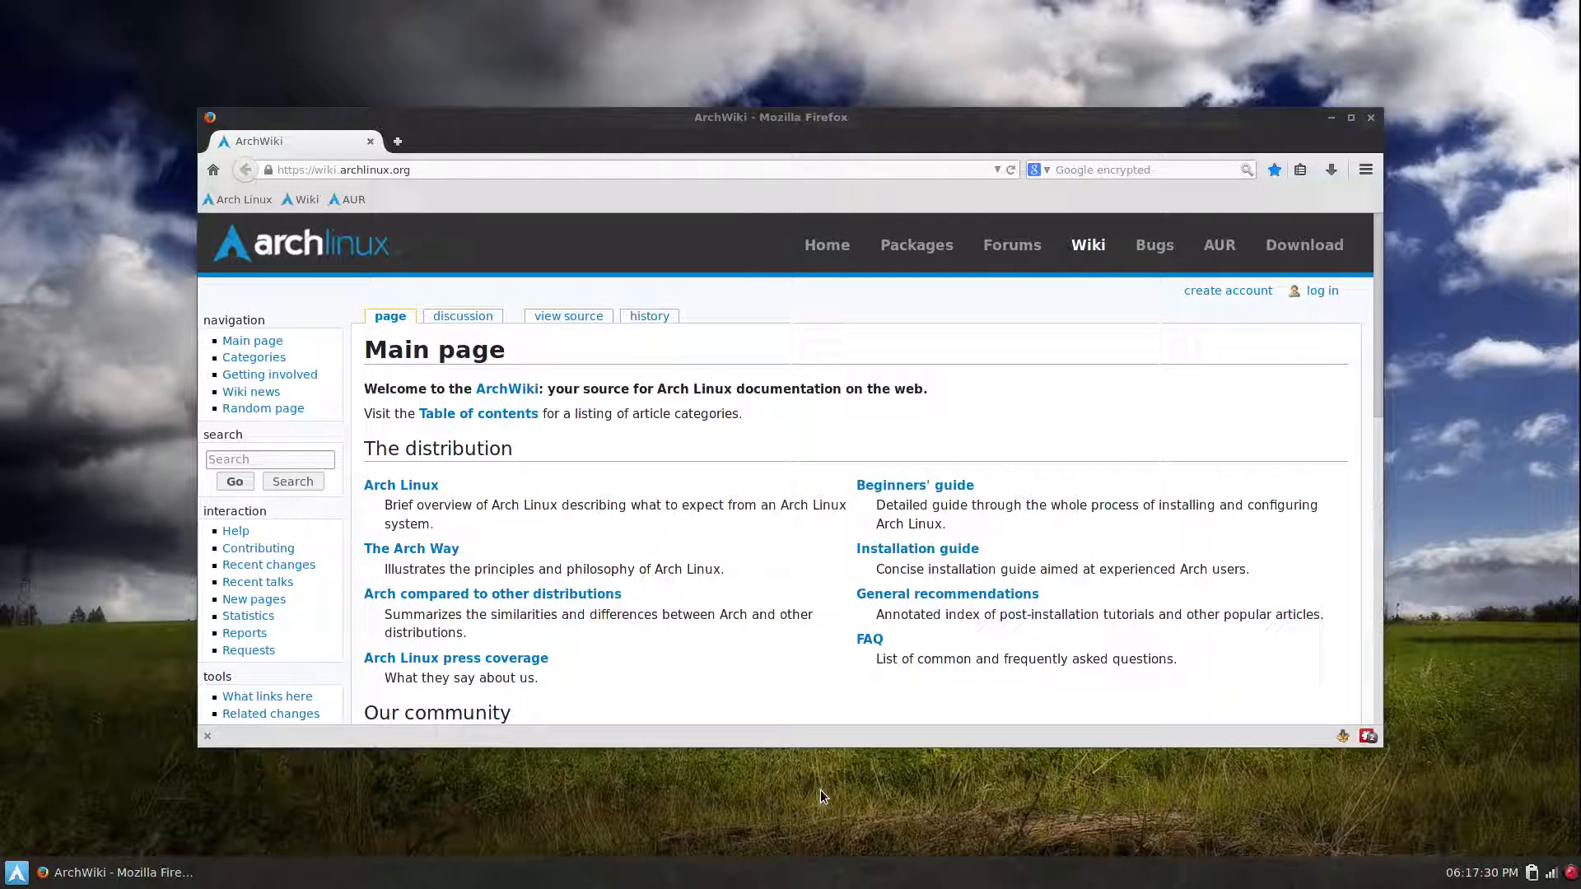
{"action": "mouse_move", "coordinate": [1215, 463]}
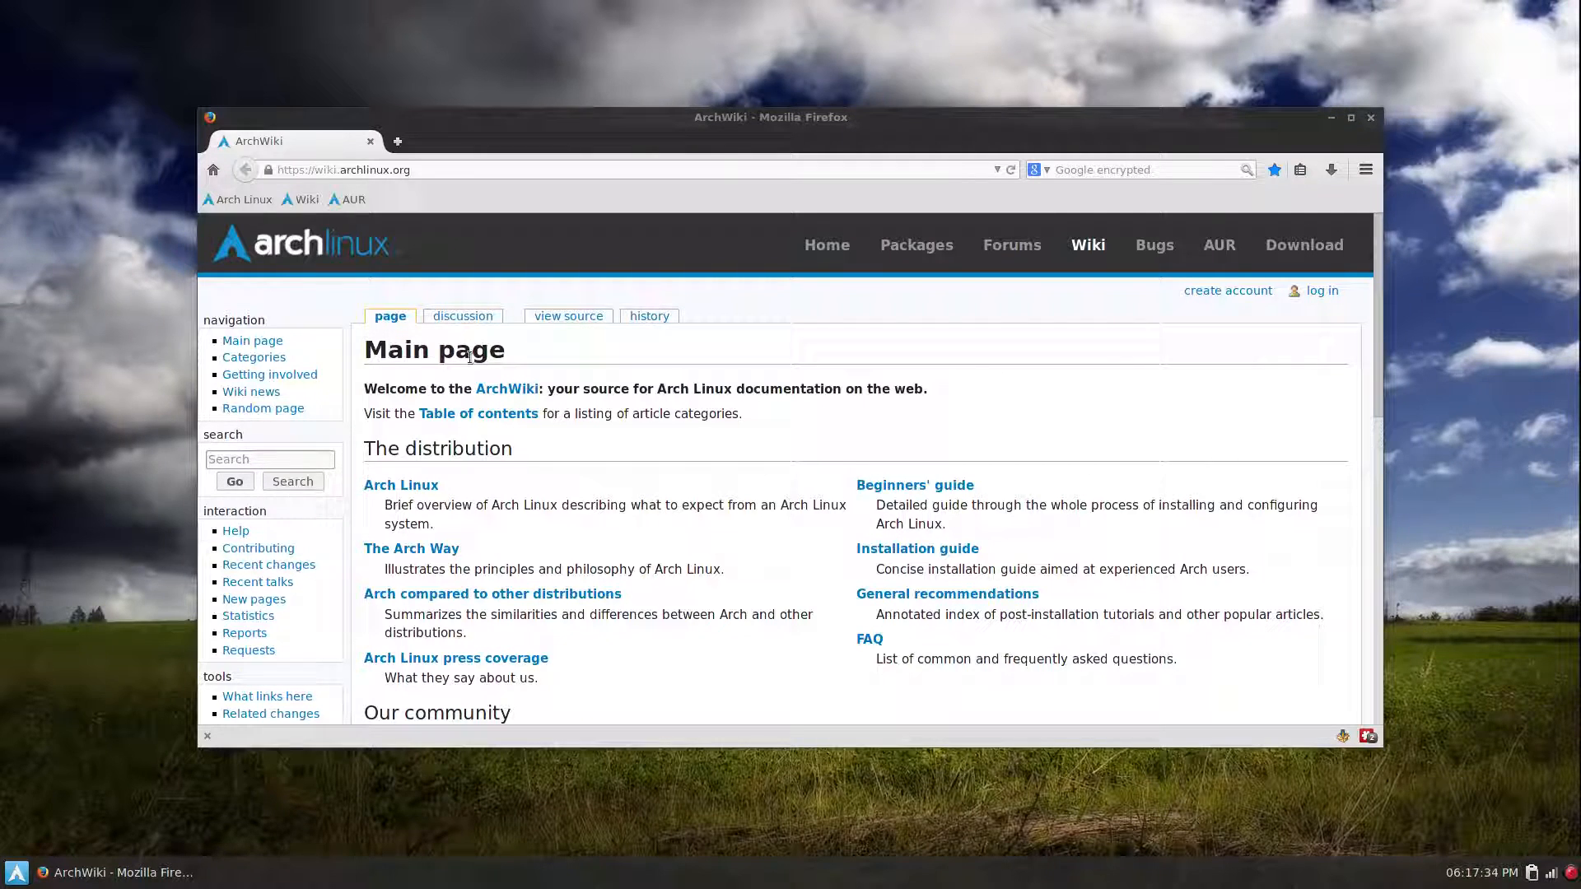
{"action": "mouse_move", "coordinate": [914, 484]}
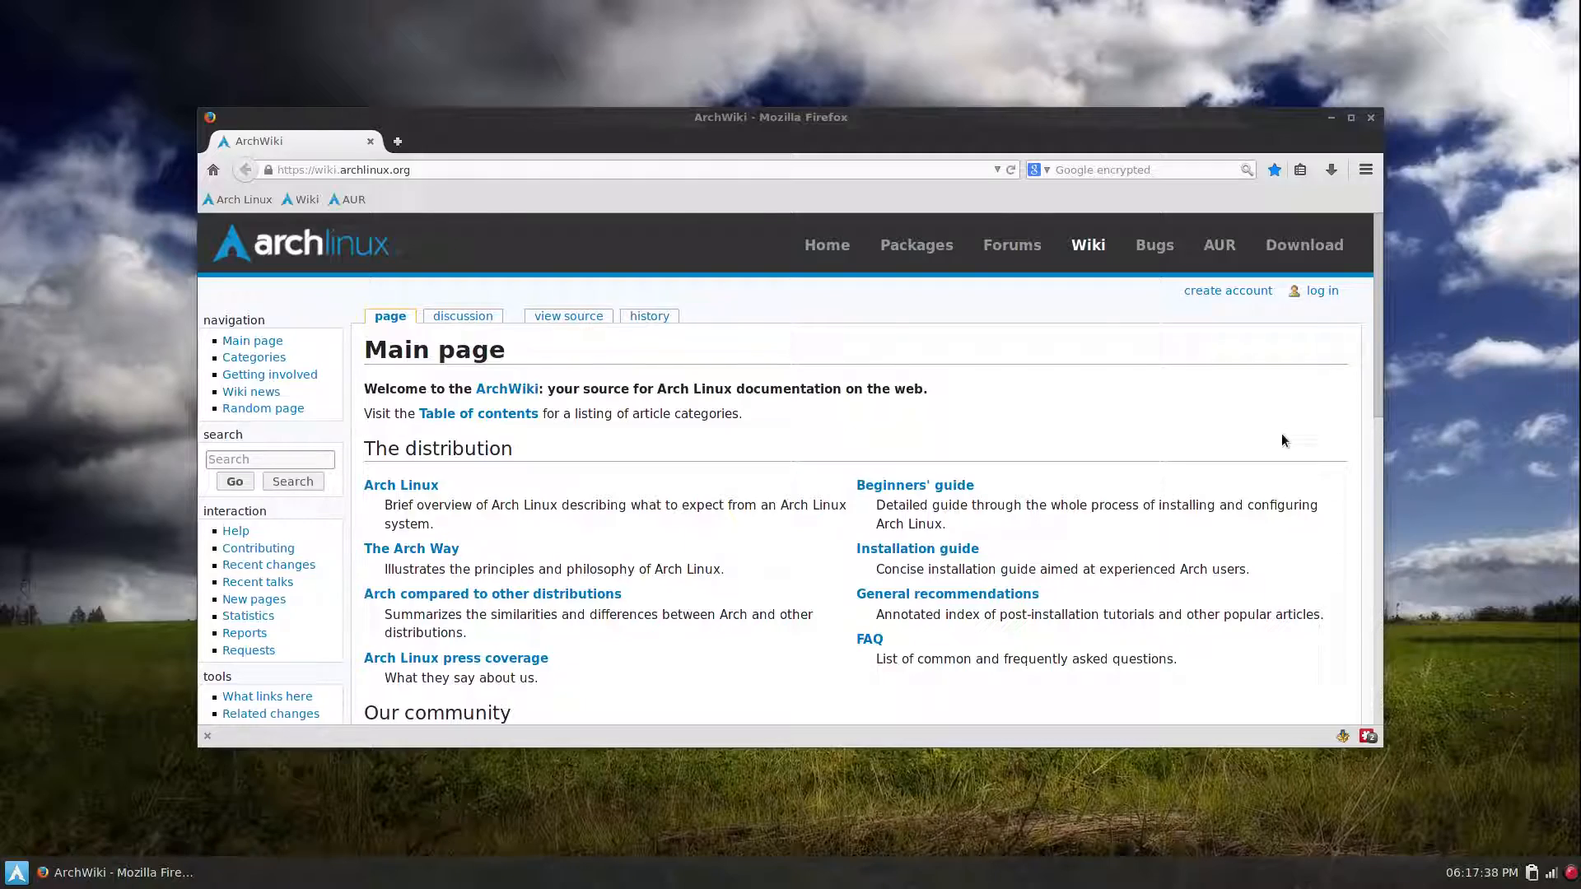
- Launch Leafpad on xorg.conf from /etc/X11 after reviewing the note with the nvidia-settings command
{"action": "scroll", "scroll_direction": "down", "scroll_amount": 3}
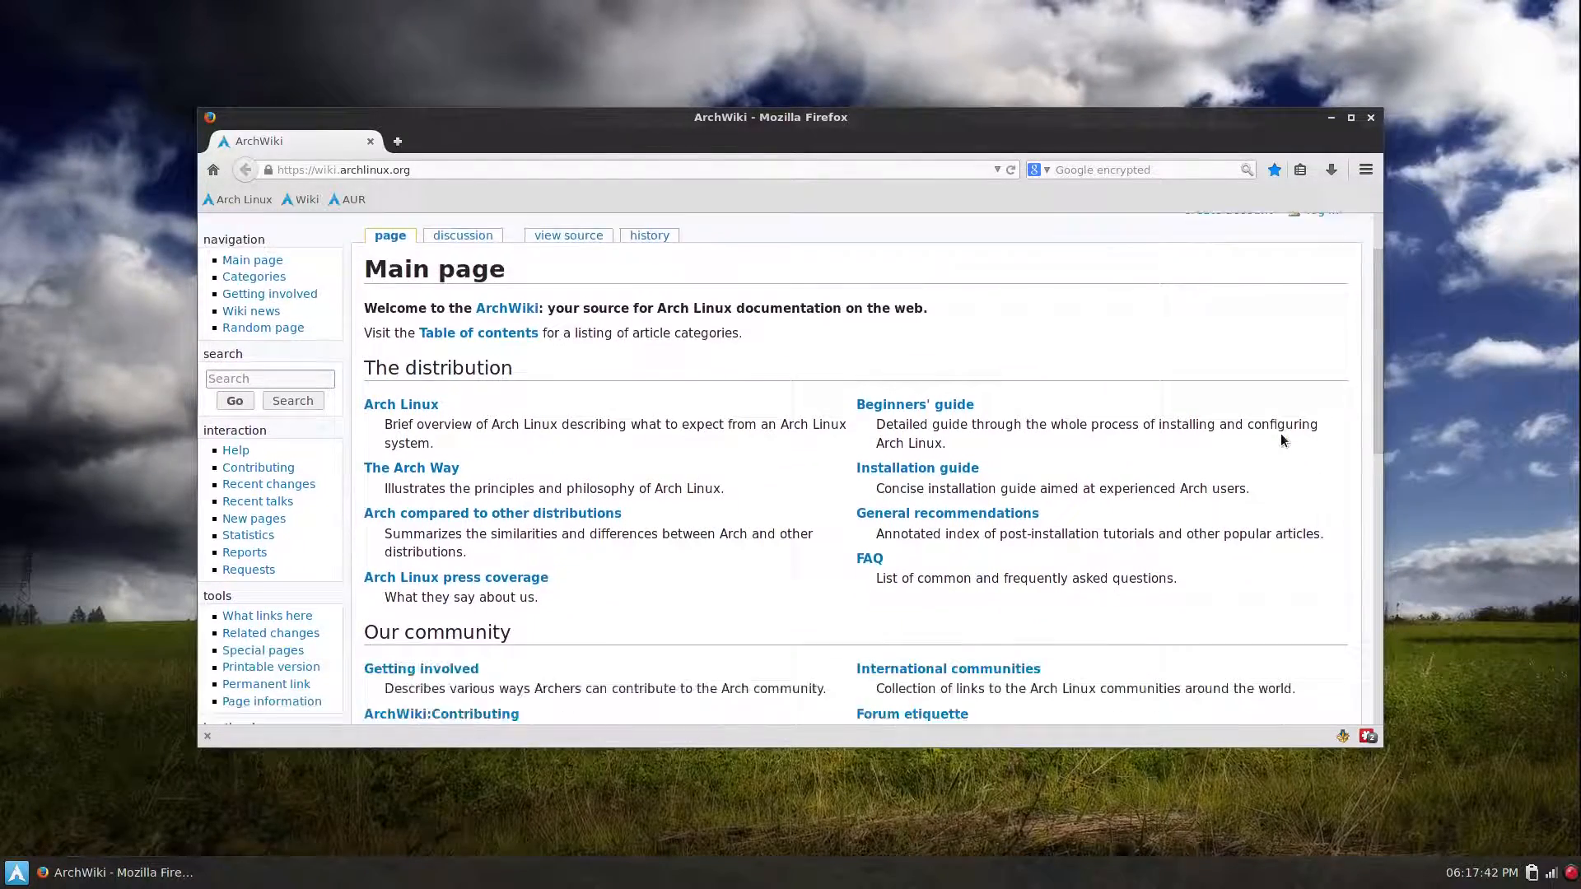
{"action": "scroll", "scroll_direction": "down", "scroll_amount": 3}
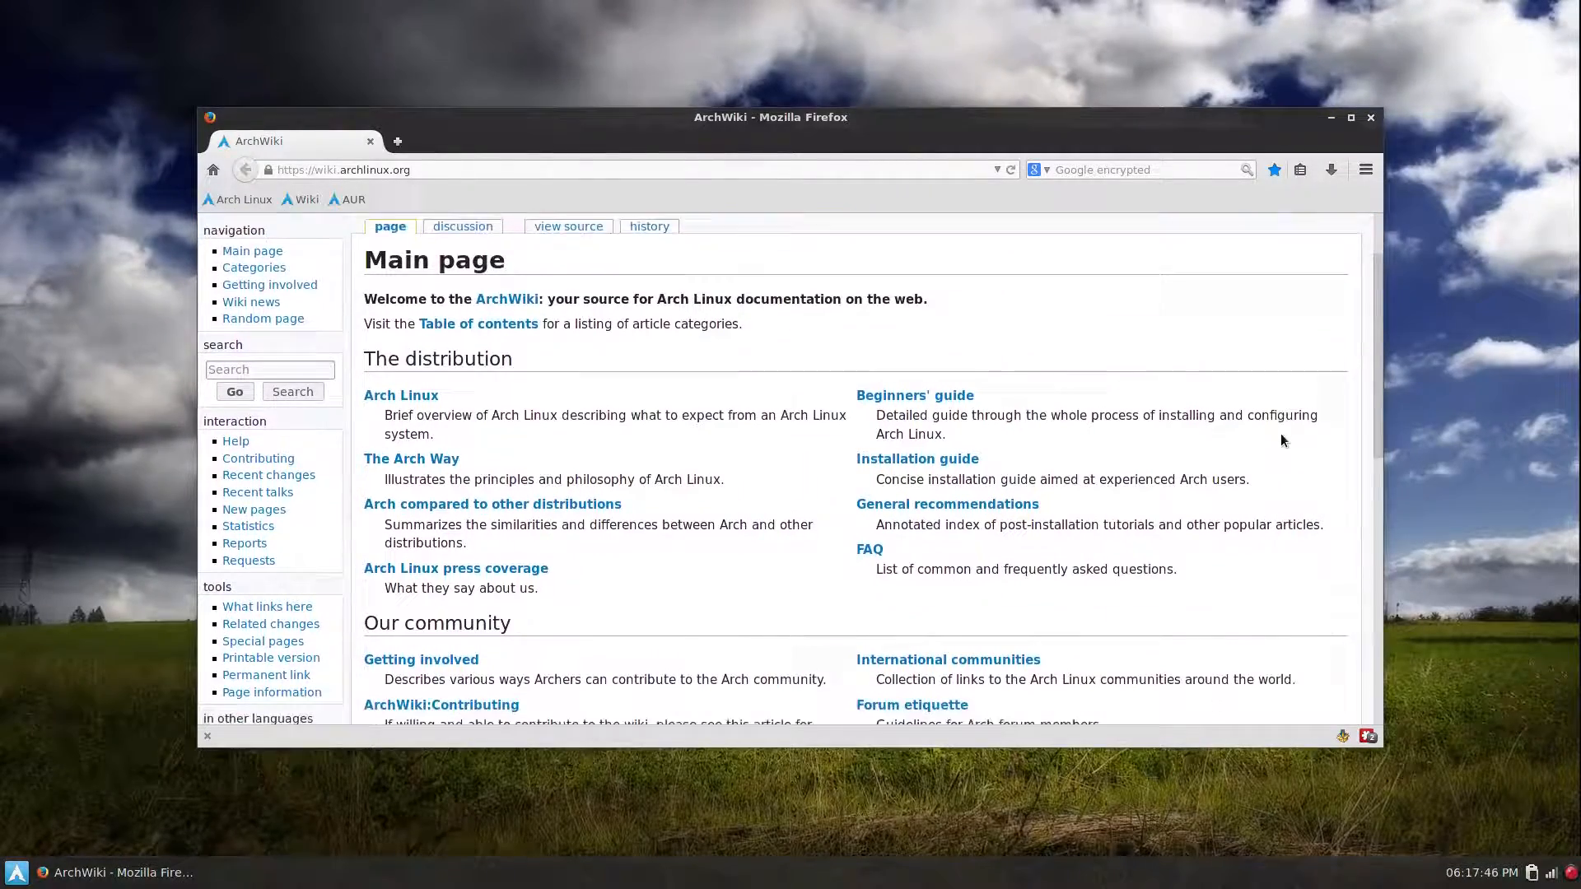
{"action": "scroll", "scroll_direction": "down", "scroll_amount": 3}
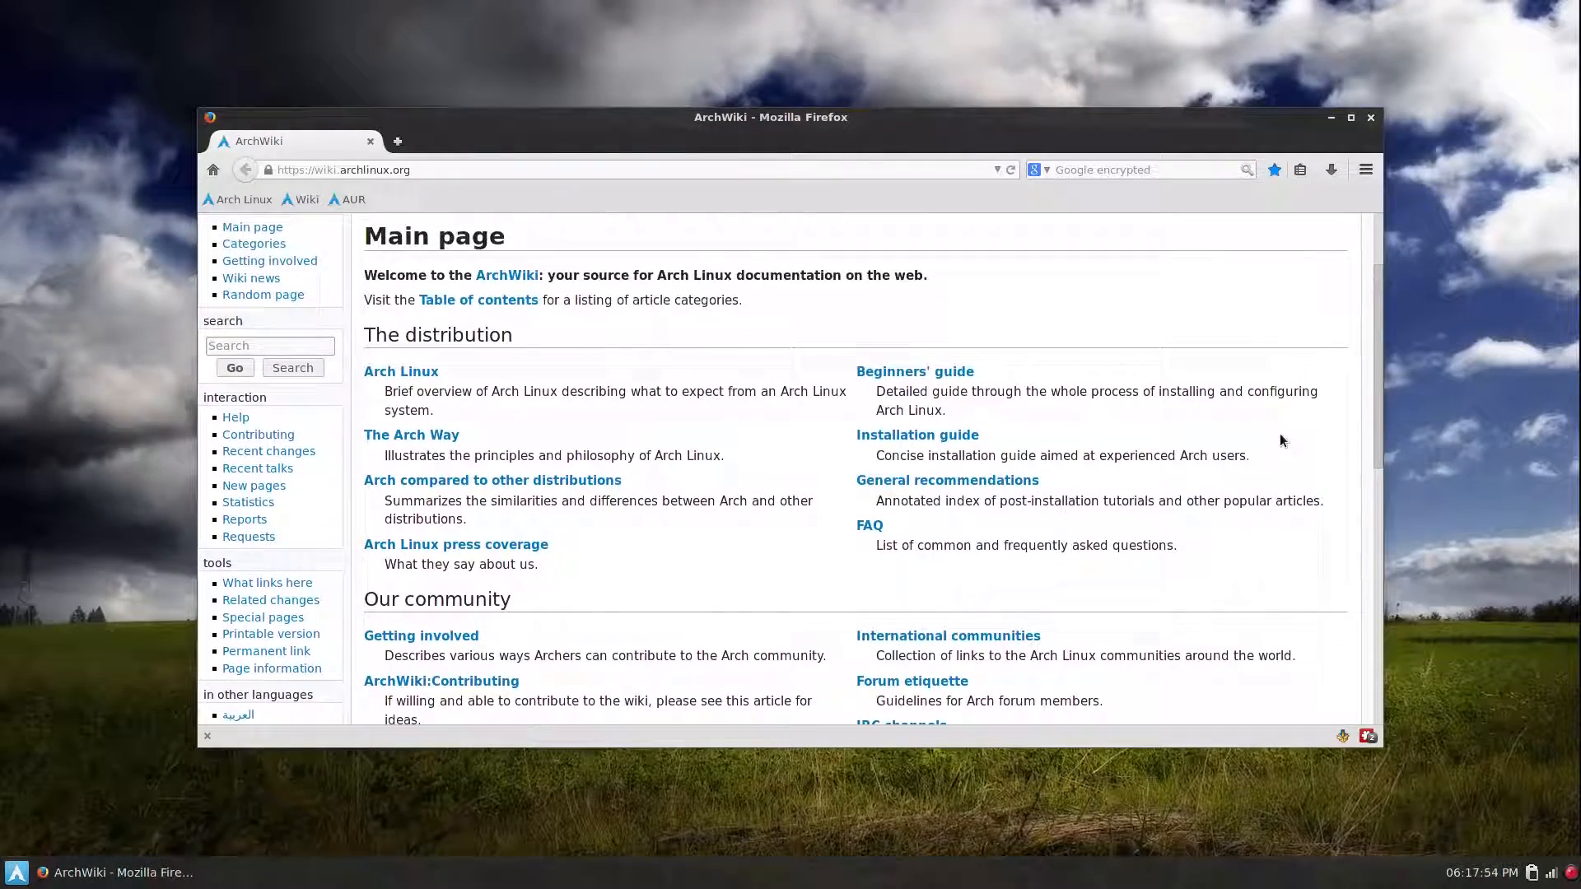
{"action": "scroll", "scroll_direction": "down", "scroll_amount": 3}
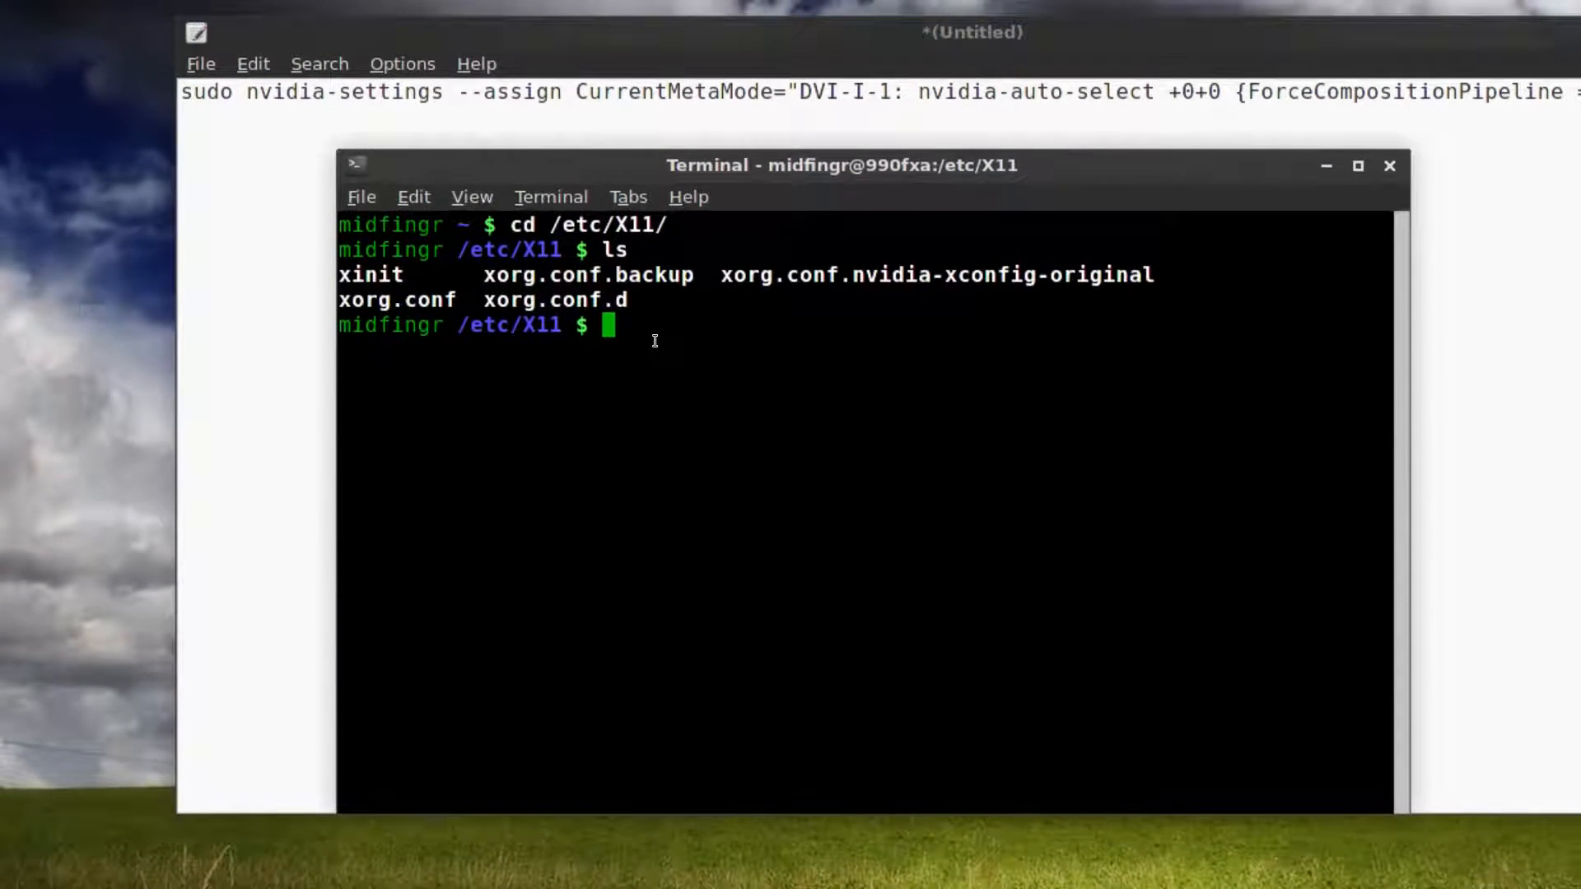
{"action": "type", "text": "leafpad"}
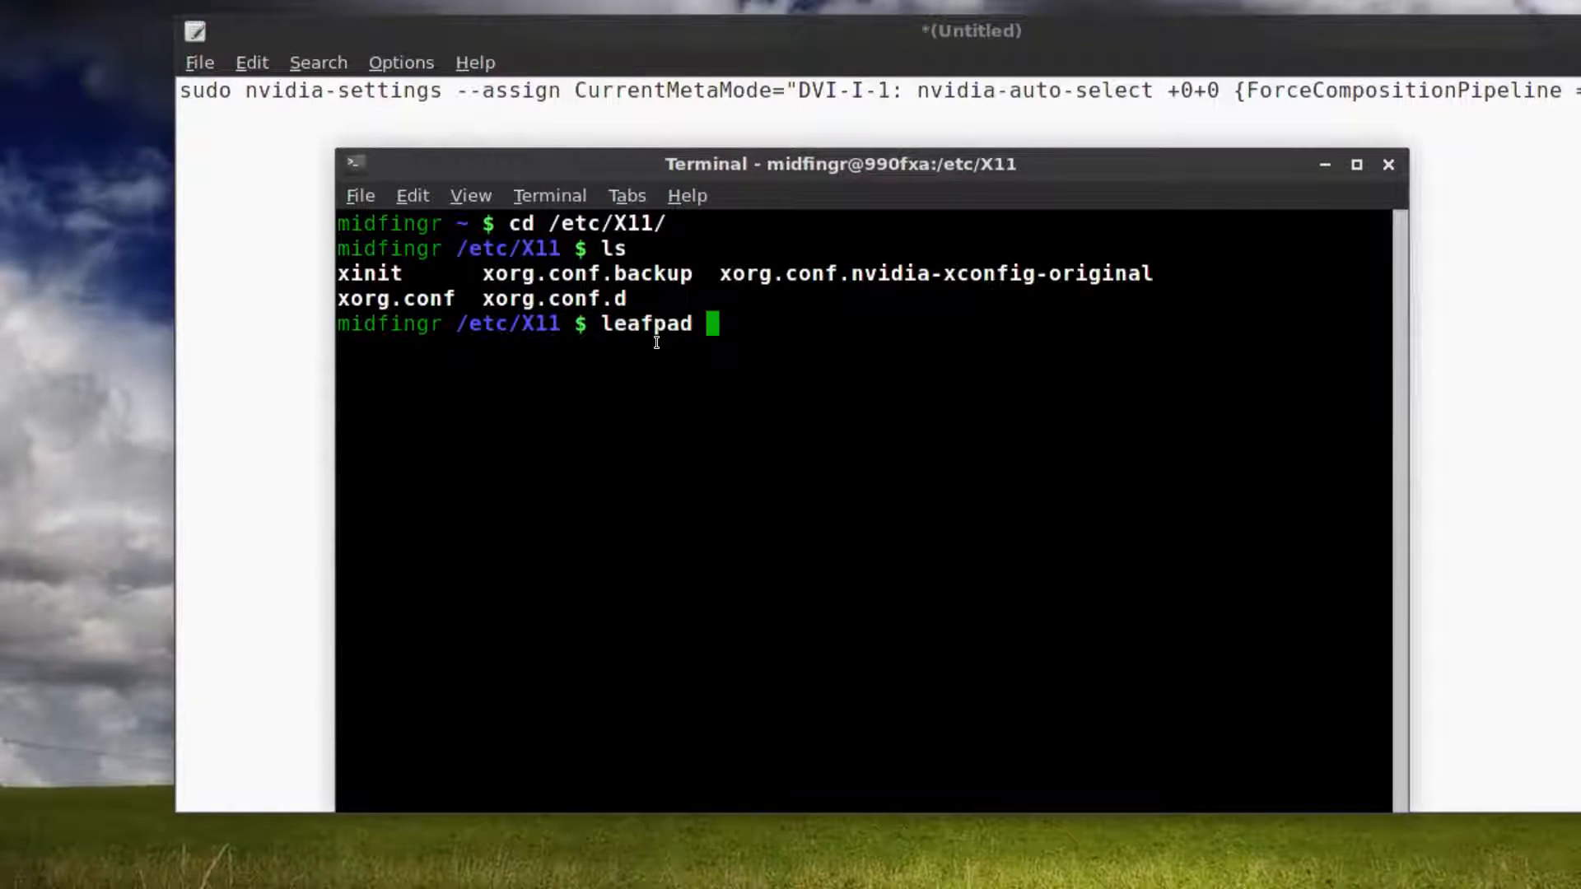
{"action": "key", "text": "Return"}
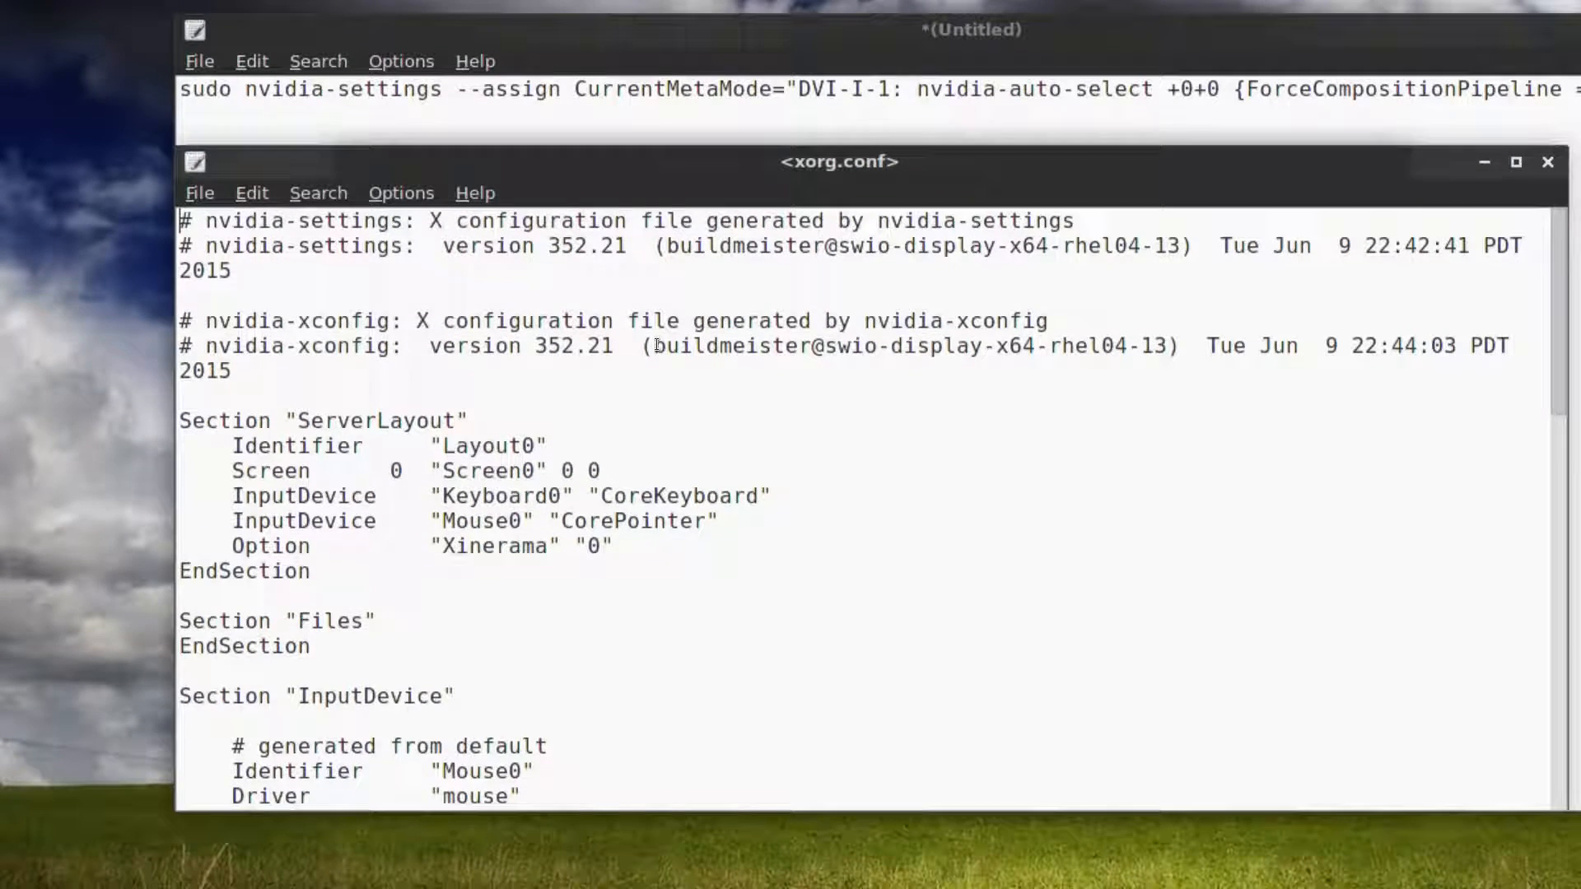
- Scroll to the Screen section showing the DVI-I-1 metamodes option line
{"action": "scroll", "scroll_direction": "down", "scroll_amount": 3}
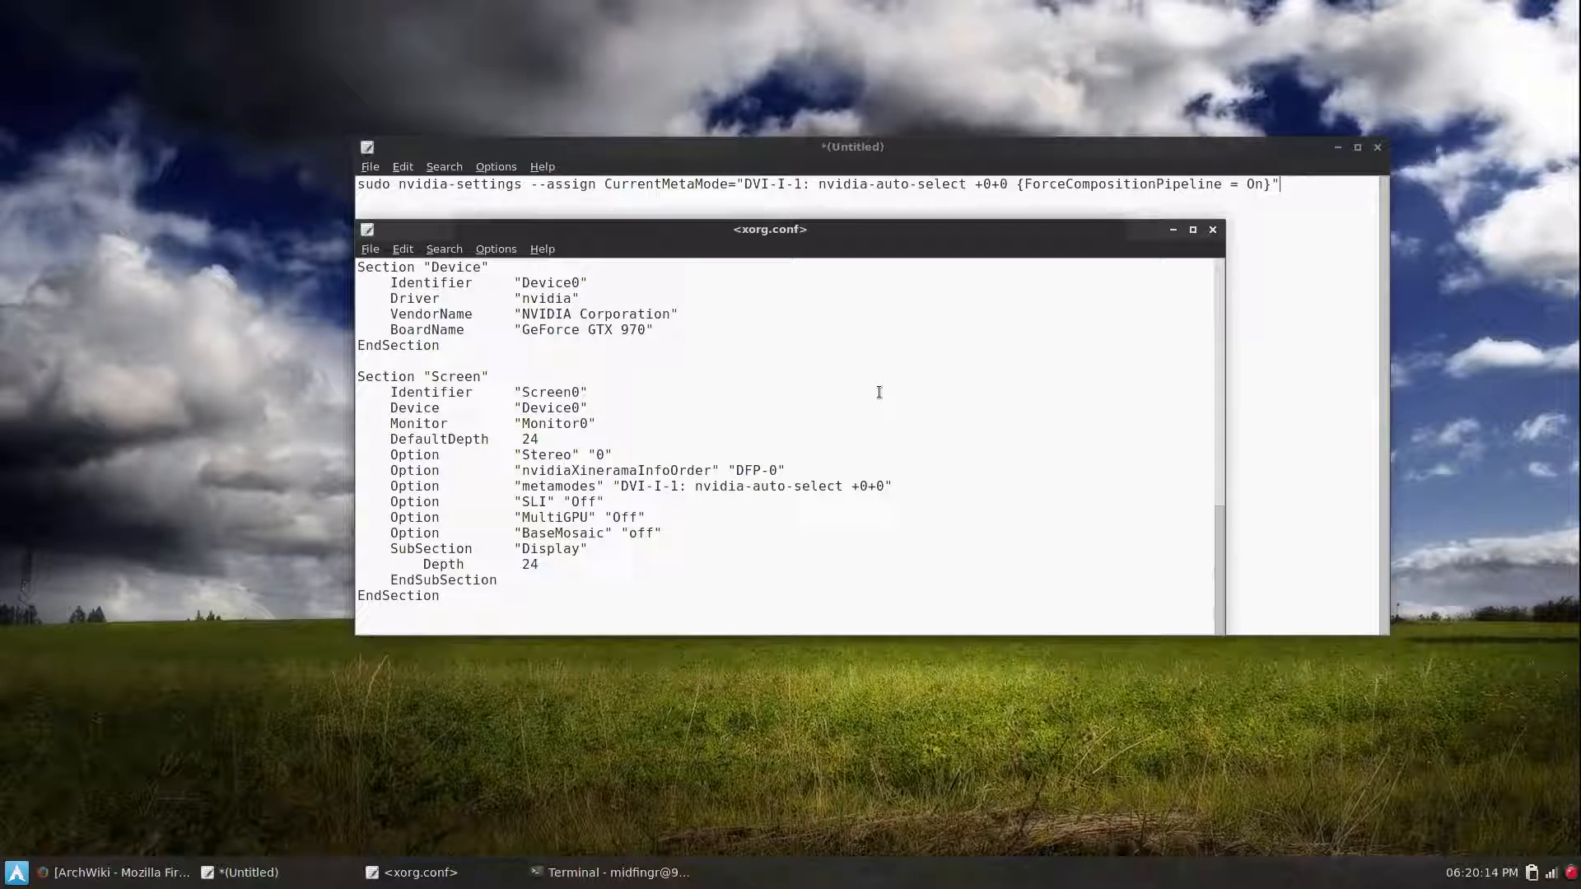
{"action": "mouse_move", "coordinate": [705, 392]}
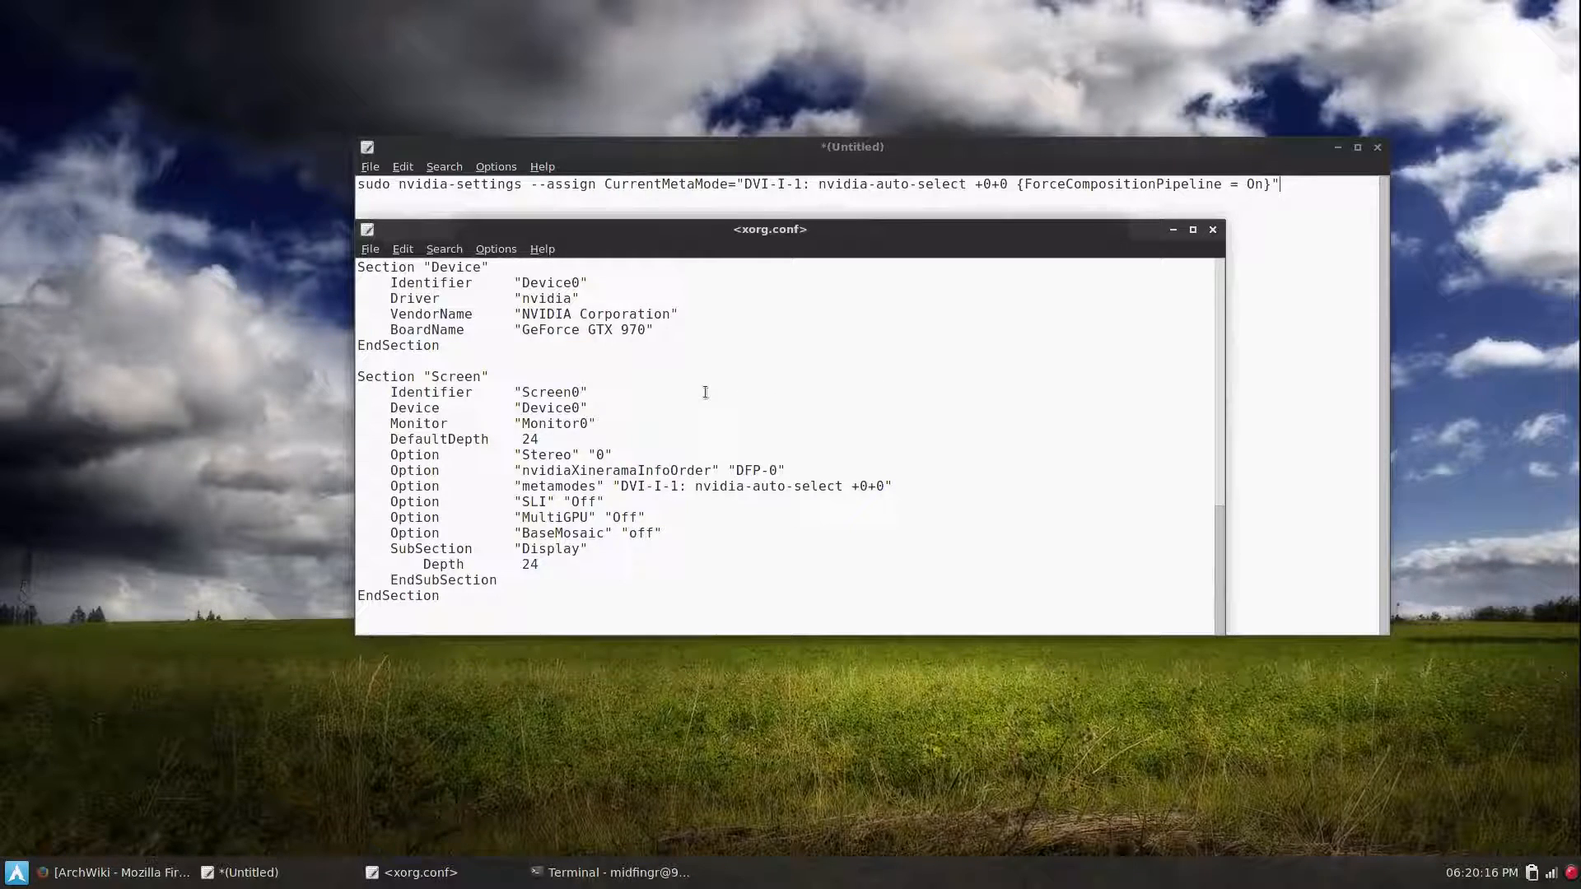
{"action": "mouse_move", "coordinate": [1108, 374]}
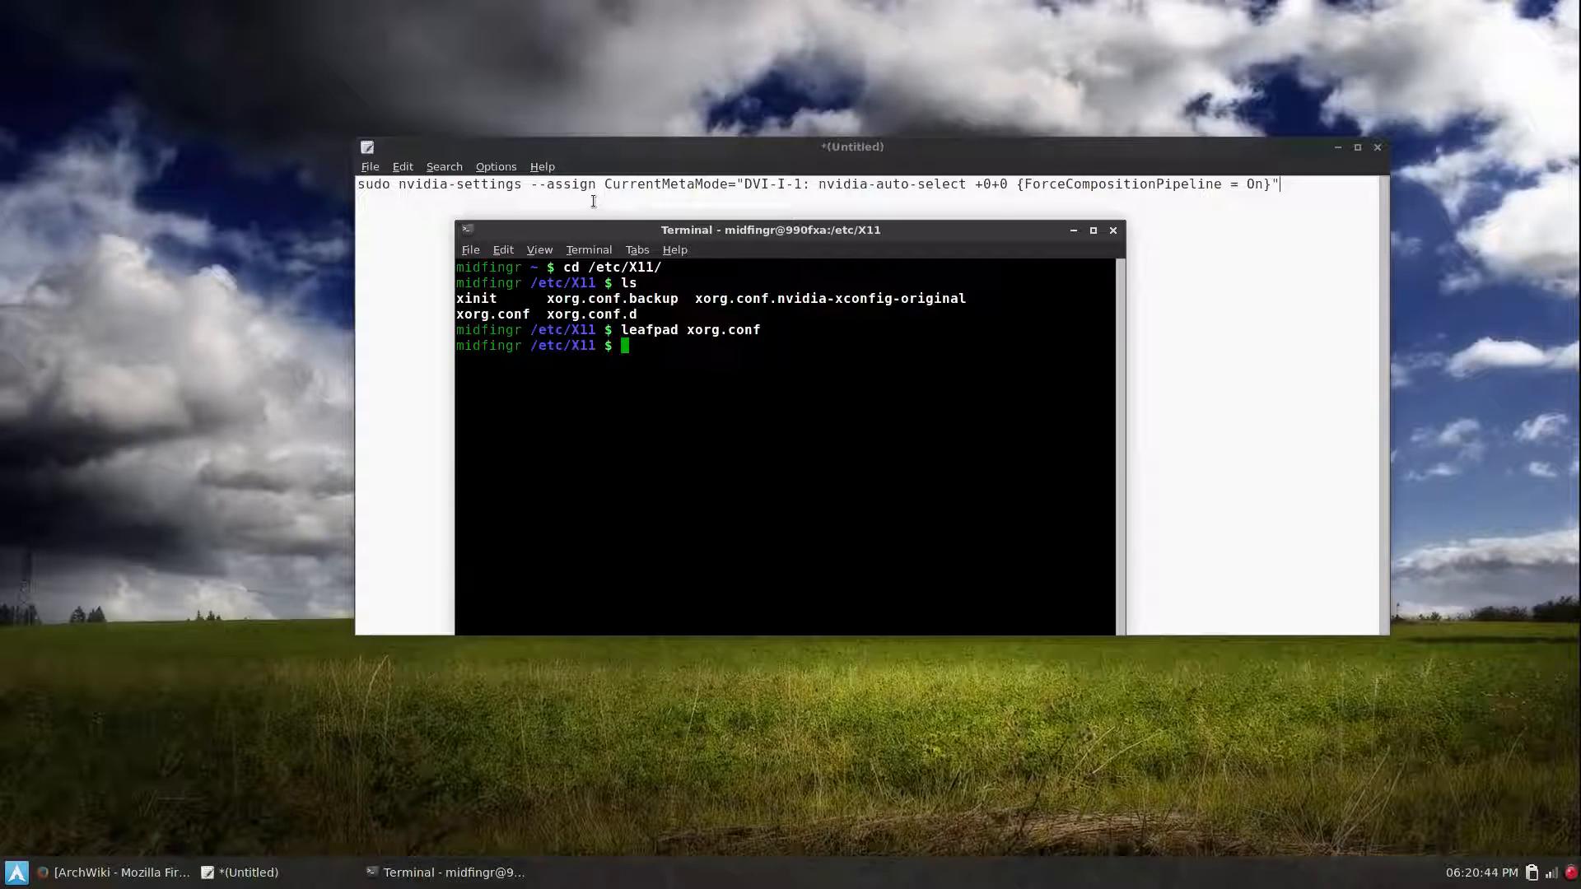
{"action": "mouse_move", "coordinate": [769, 361]}
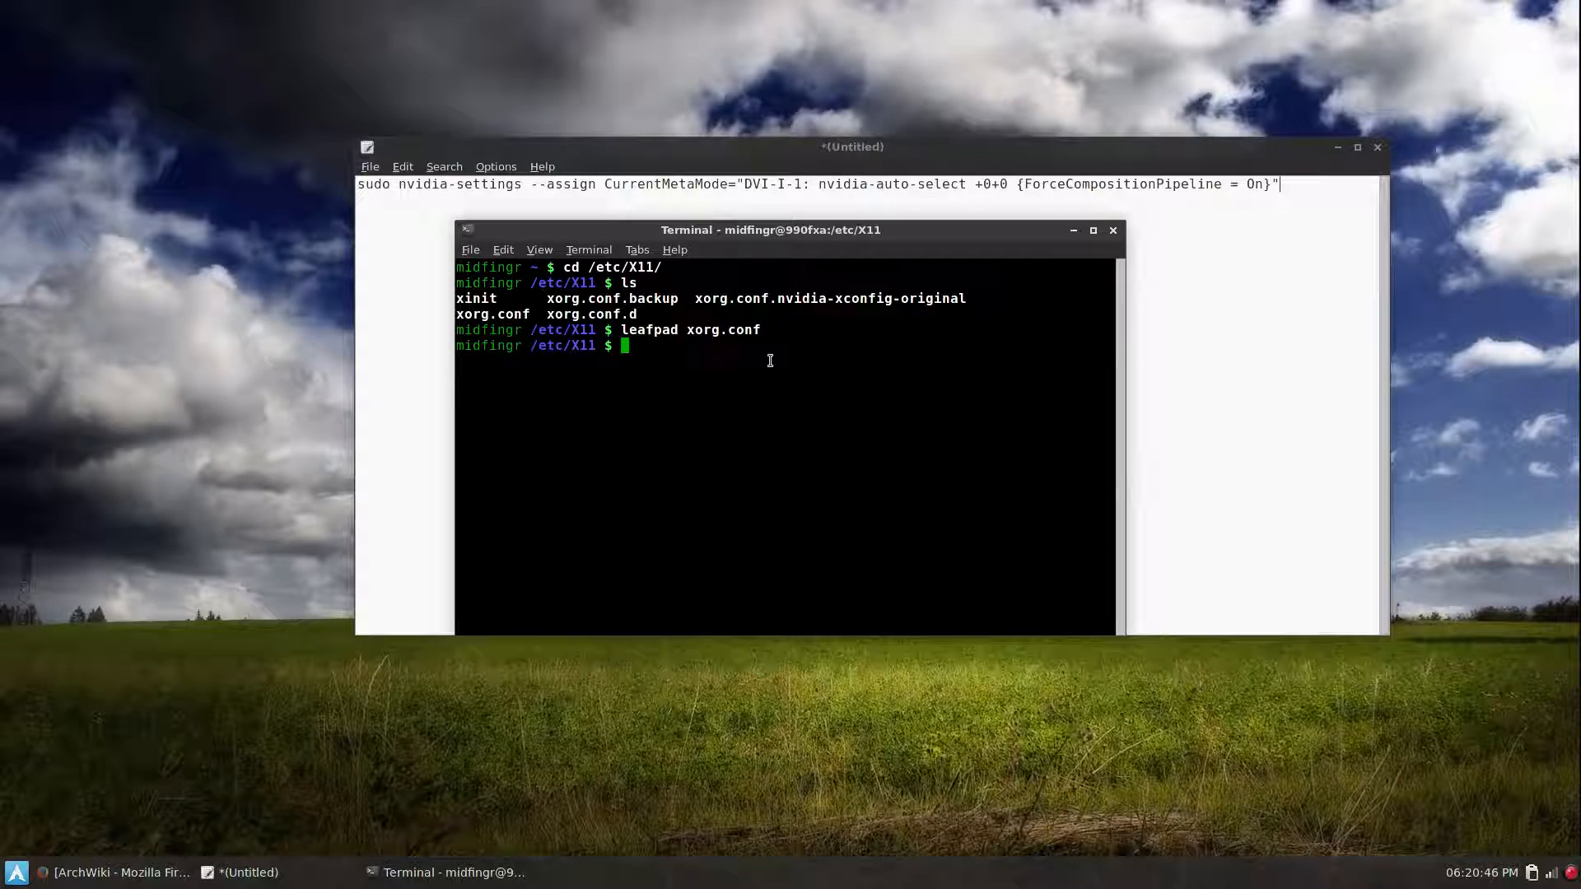